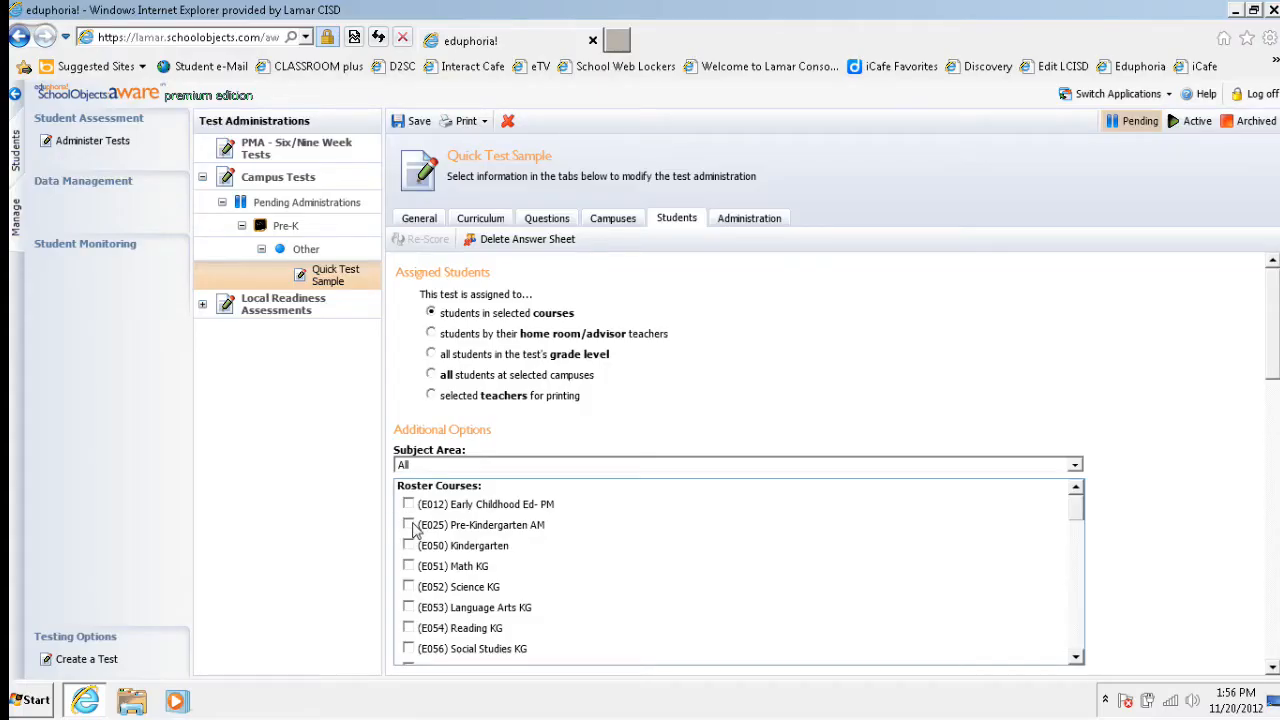
- Assign Quick Test Sample to students in the (E025) Pre-Kindergarten AM roster course
{"action": "left_click", "coordinate": [408, 524]}
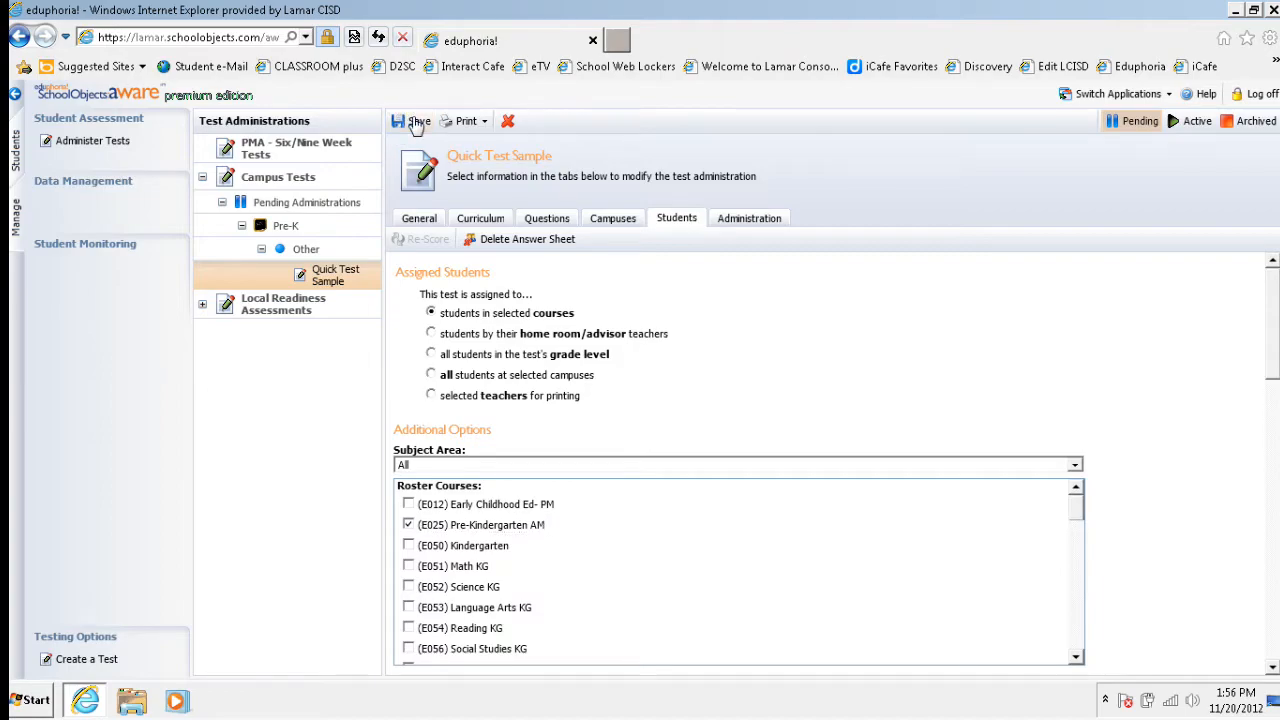
{"action": "mouse_move", "coordinate": [763, 255]}
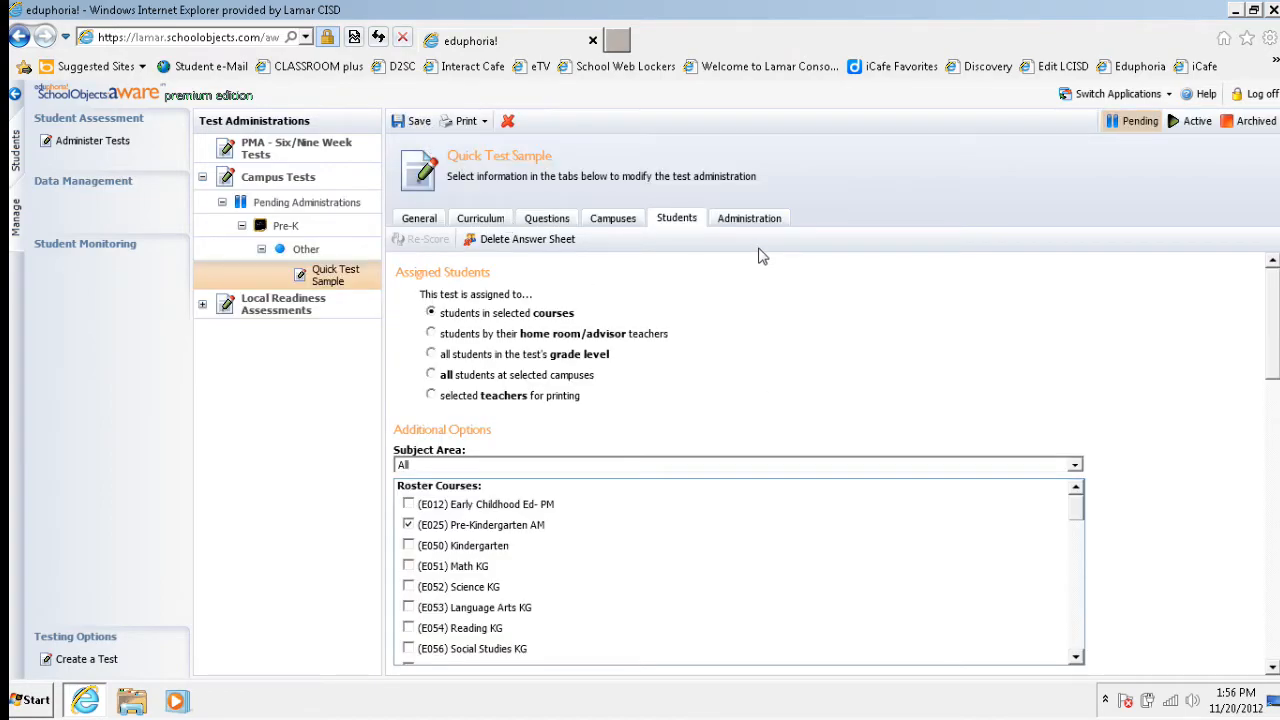
- Check the 11/20/2012–11/30/2012 administration dates and switch the test from Pending to Active
{"action": "left_click", "coordinate": [749, 218]}
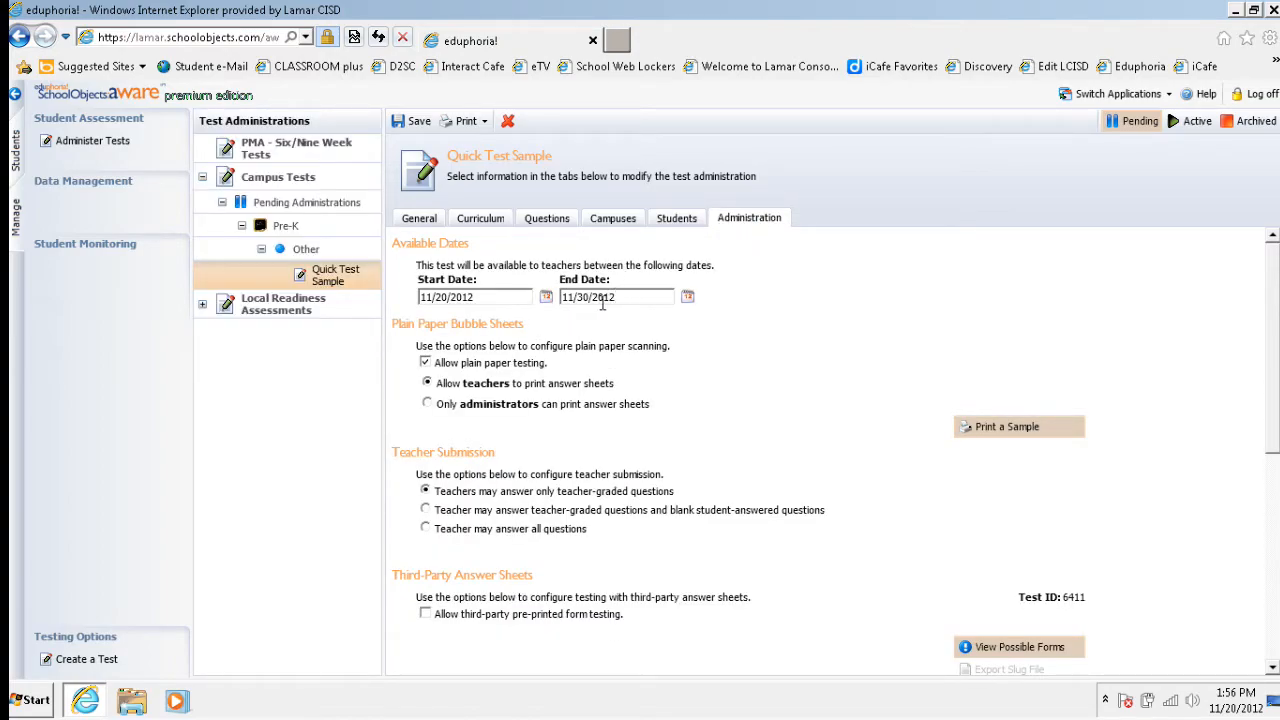
{"action": "mouse_move", "coordinate": [597, 322]}
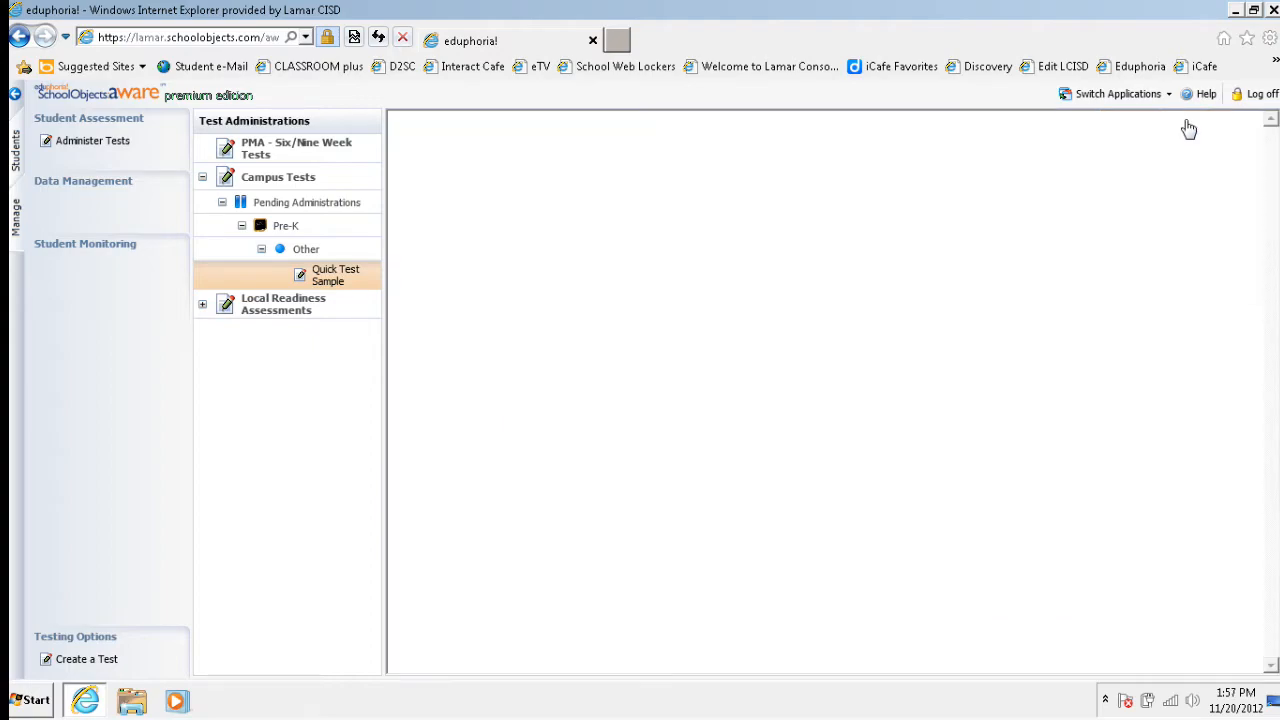
{"action": "left_click", "coordinate": [335, 275]}
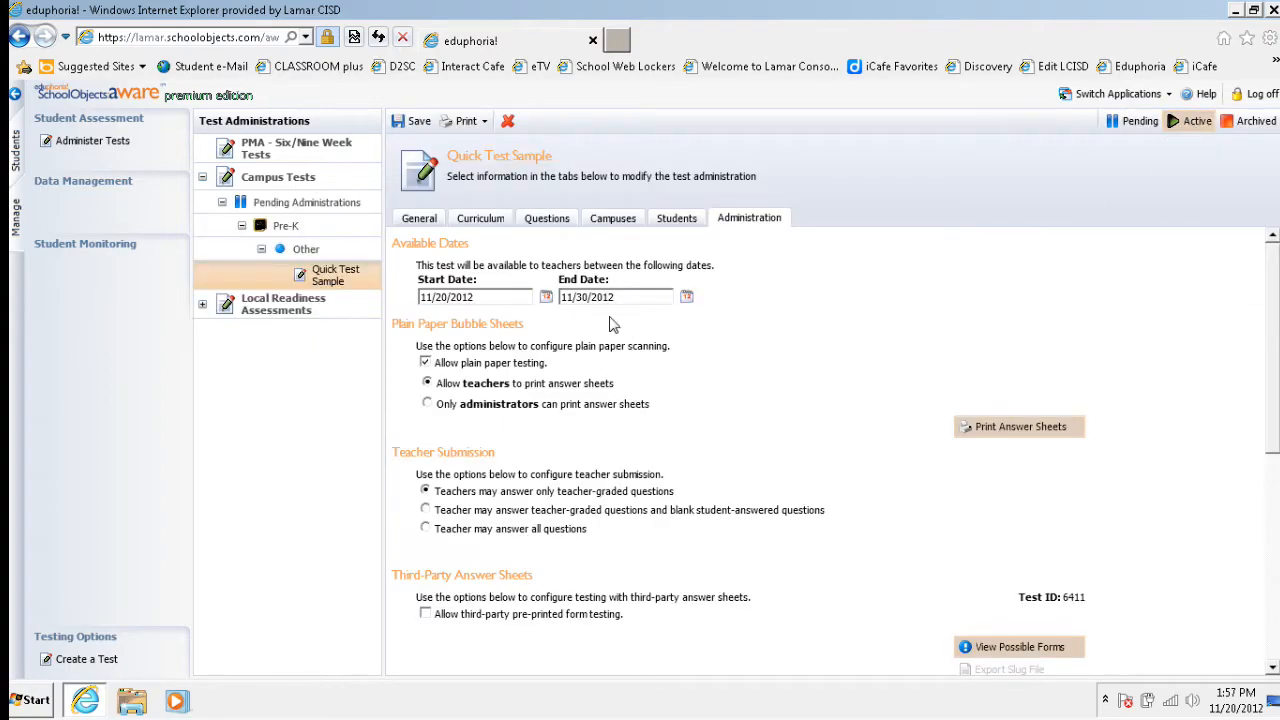